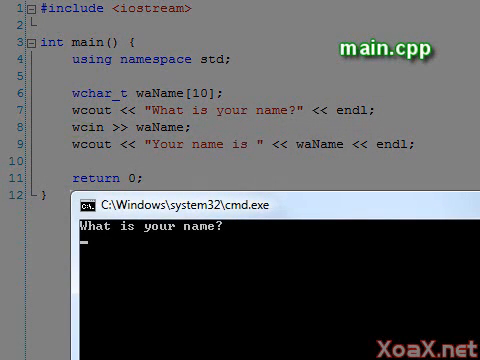
Answer the console's name prompt with "XoaX.net" so the program echoes it back.
{"action": "type", "text": "XoaX.net"}
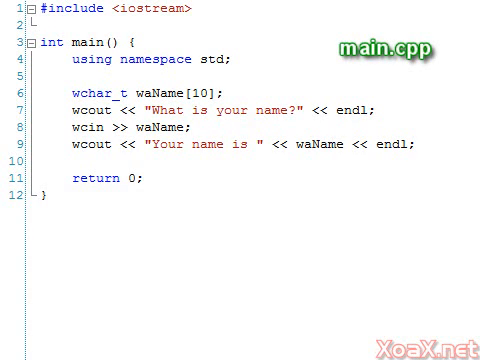
Edit main.cpp to read the name with wcin.getline(waName, 10) and L-prefixed wide literals.
{"action": "left_click", "coordinate": [200, 130]}
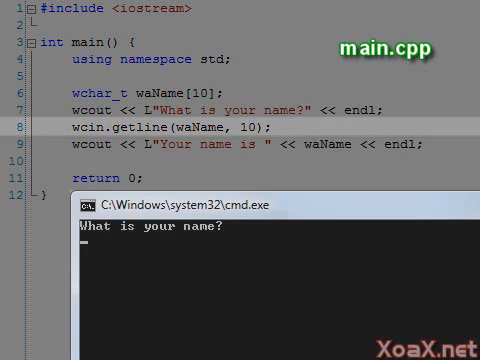
Enter the multi-word name "XoaX.net Lesson 45" at the rebuilt program's prompt.
{"action": "type", "text": "XoaX.net Lesson 45"}
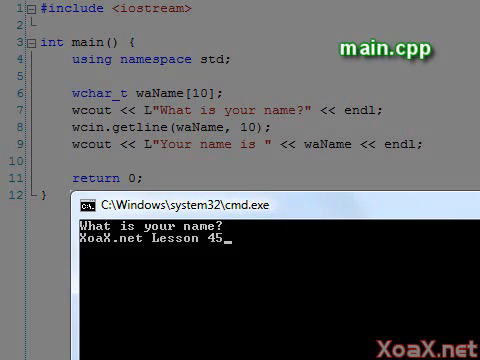